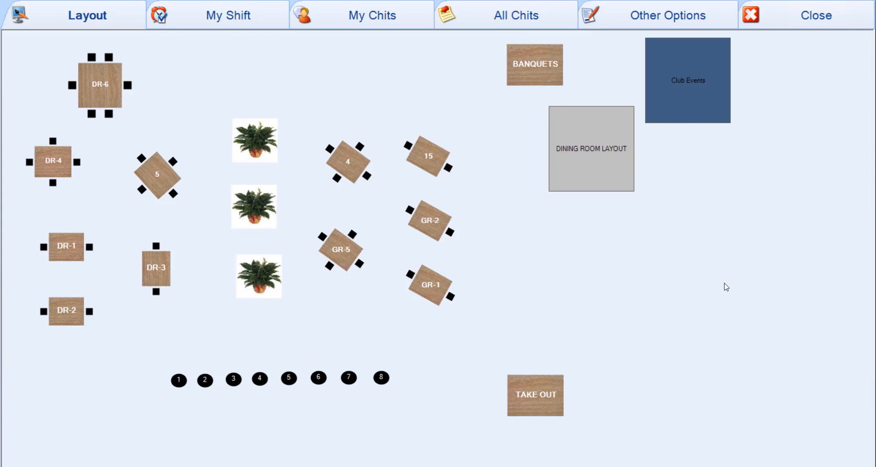
mouse_move(167, 184)
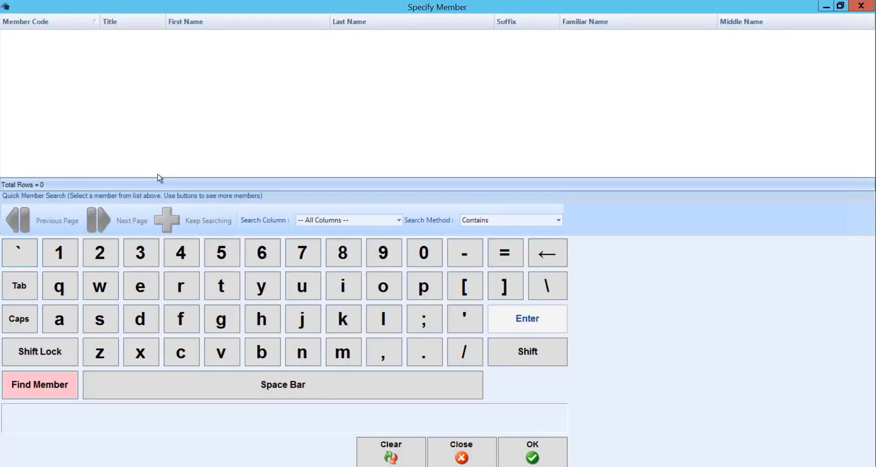
click(423, 252)
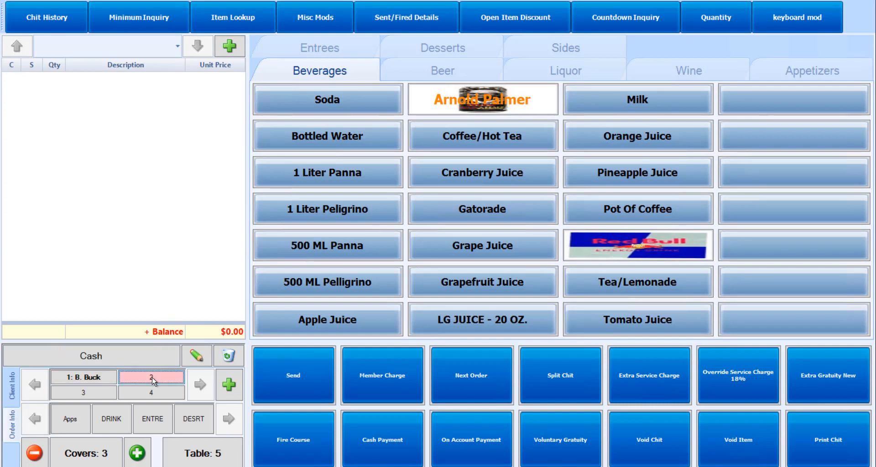
click(91, 356)
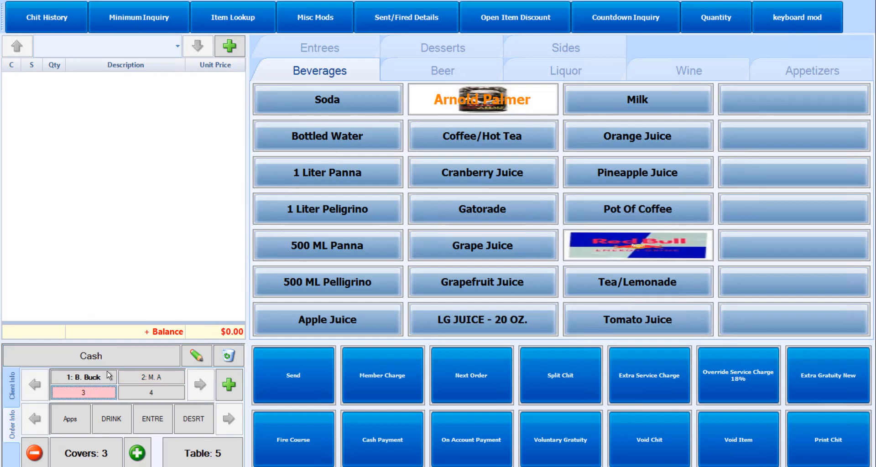
click(382, 375)
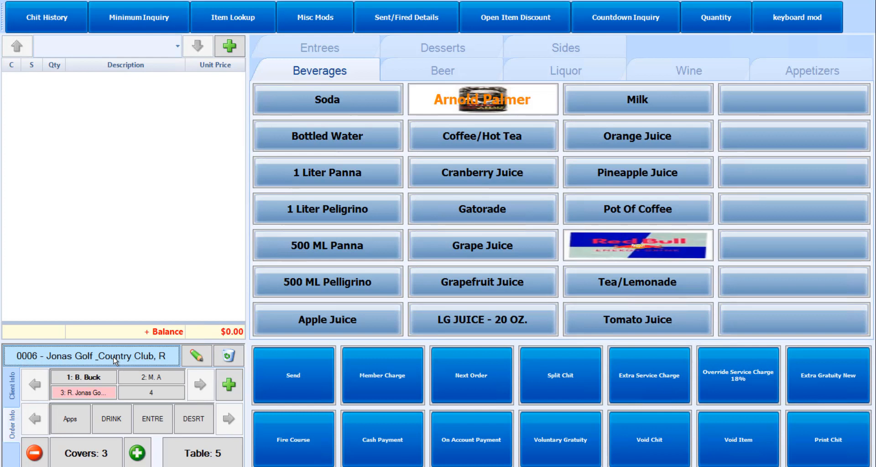
click(83, 377)
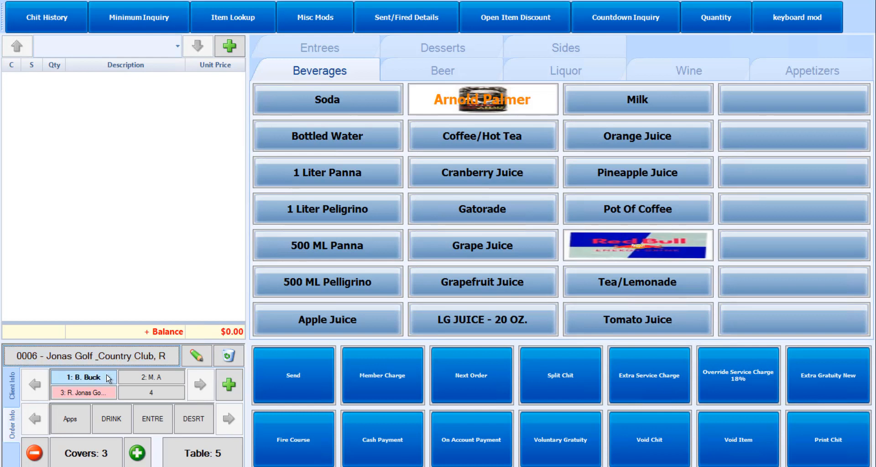
Step: Add a 1 Liter Panna for seat 1 and a Soda for seat 2
click(82, 378)
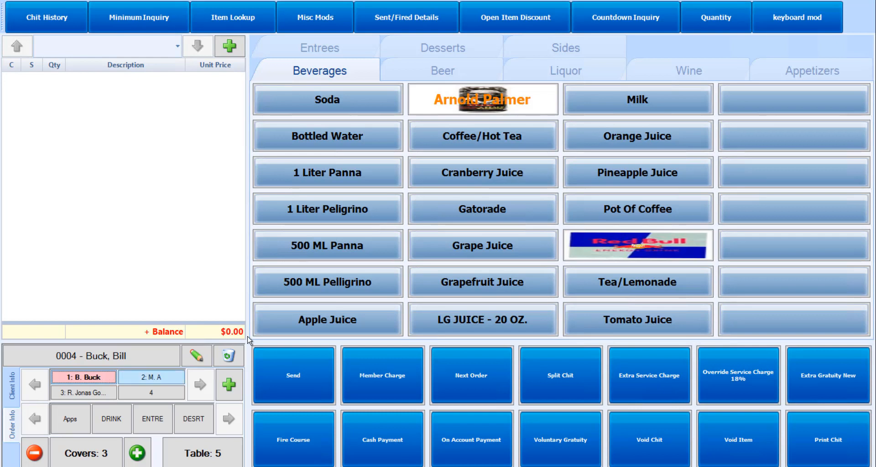
click(326, 172)
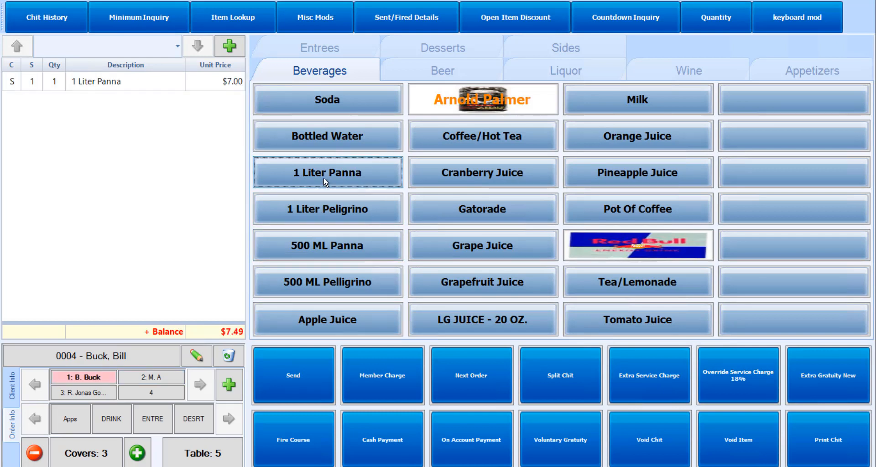
click(151, 378)
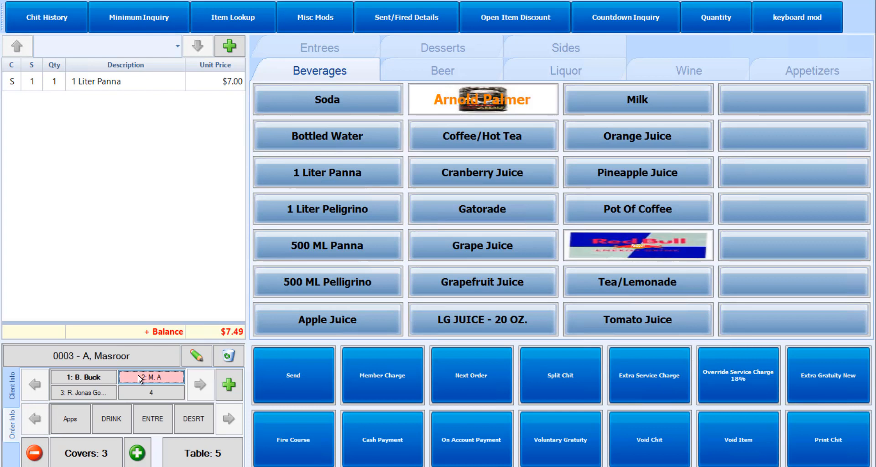
click(327, 99)
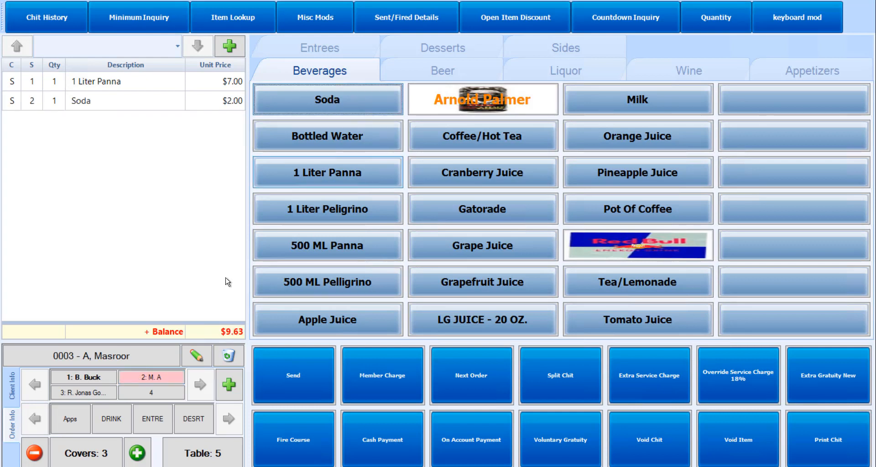
Step: Add a 500 ML Panna and Mushroom Springrolls for seat 3
click(83, 392)
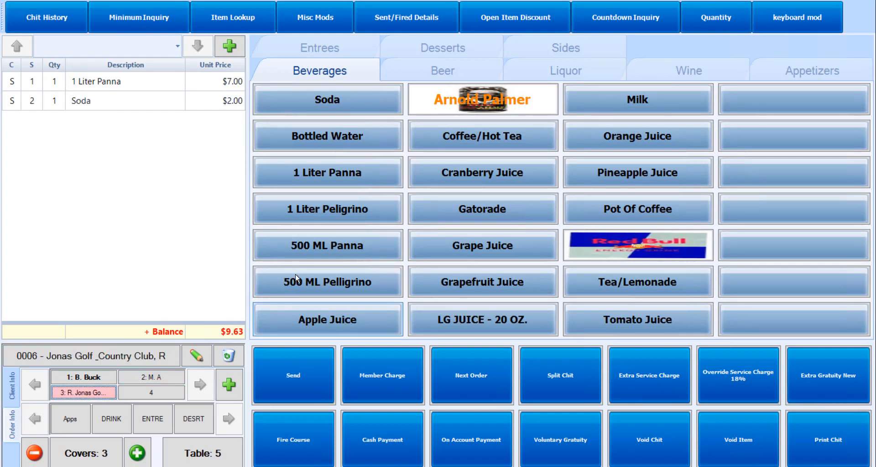
click(326, 246)
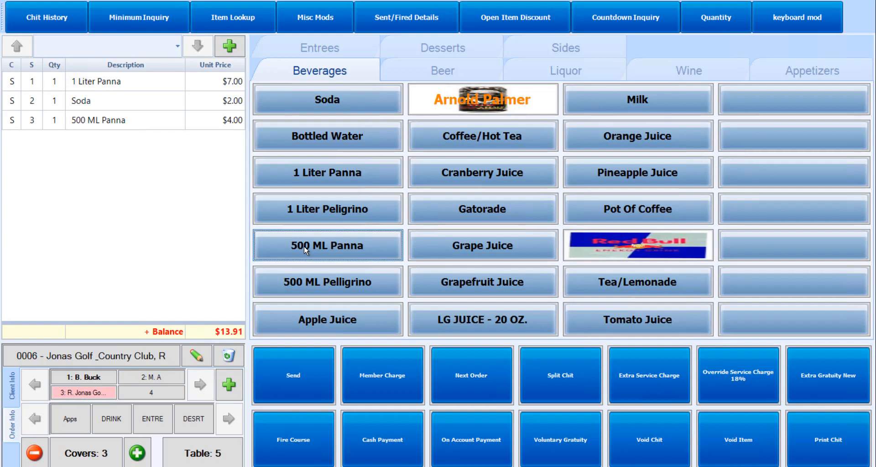
click(812, 70)
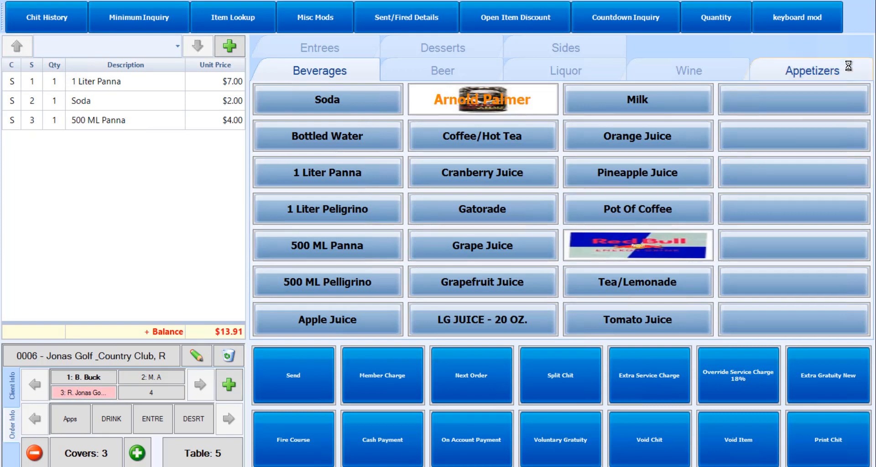
click(812, 70)
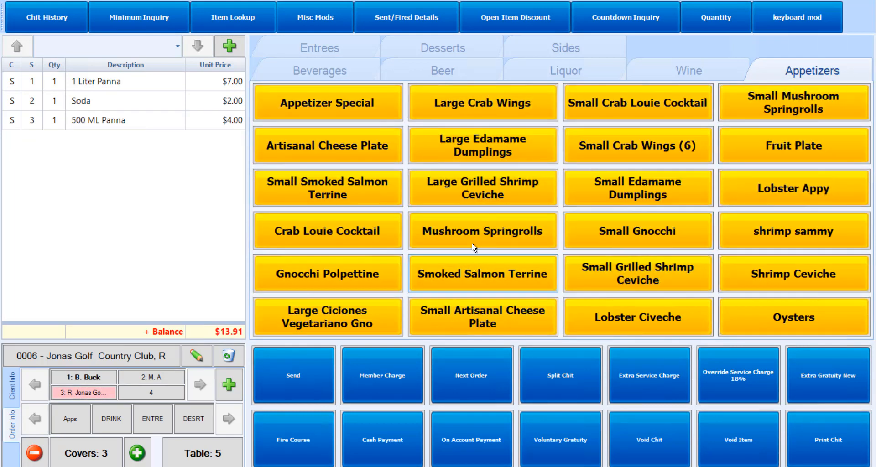
click(481, 231)
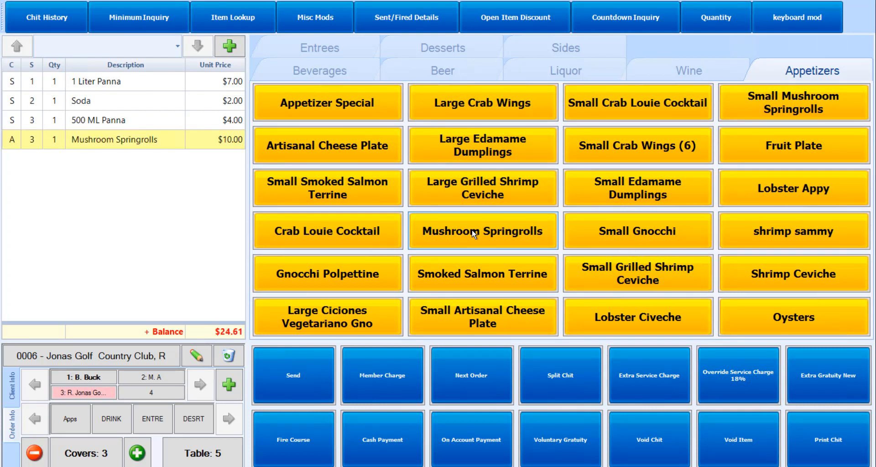
mouse_move(560, 382)
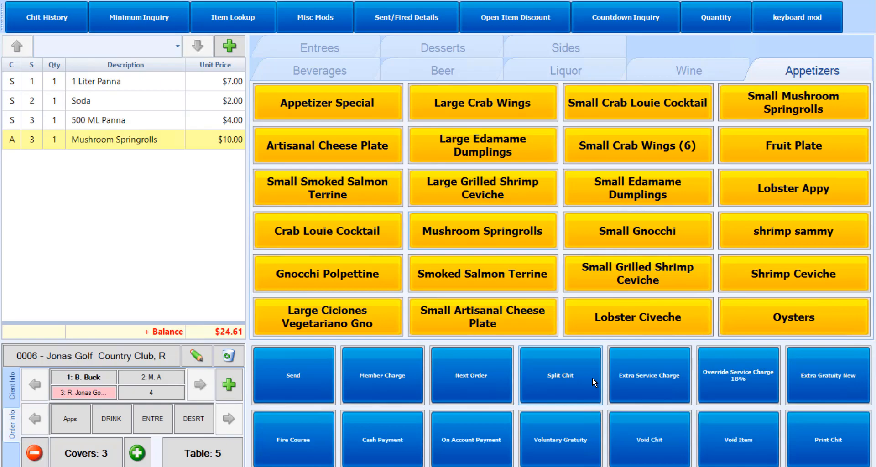
Step: Open the table 5 chit split screen in By Seat mode, then switch to Split By Amount
click(560, 375)
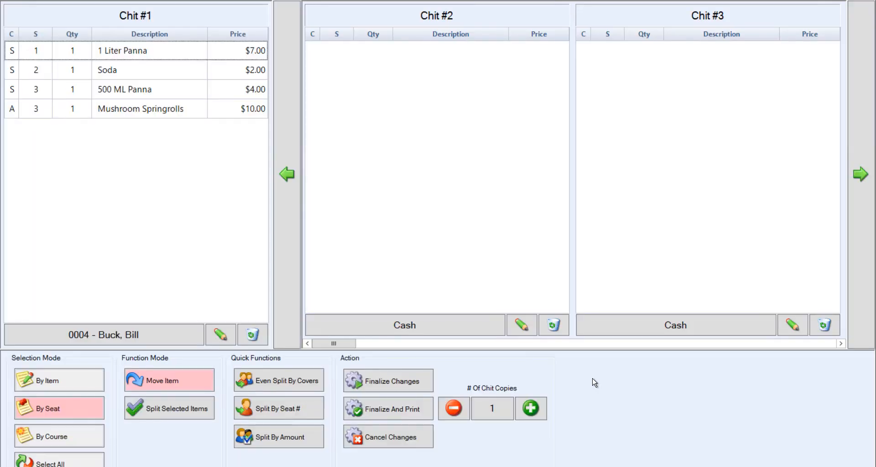
mouse_move(613, 390)
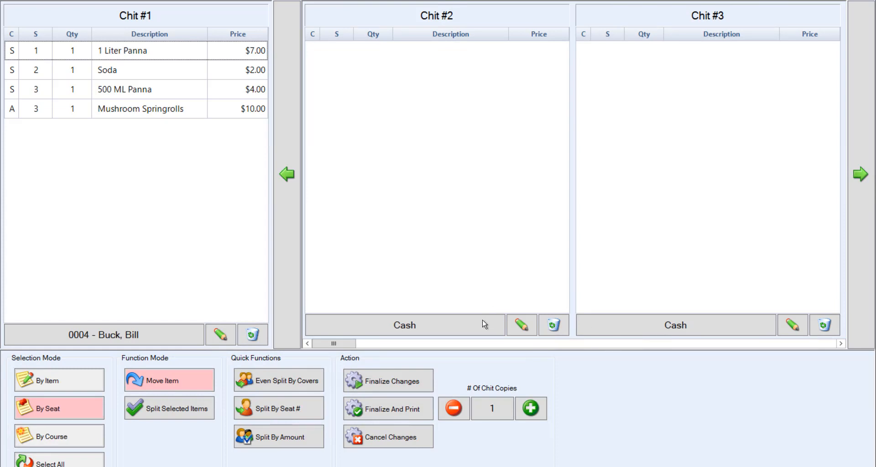
mouse_move(601, 391)
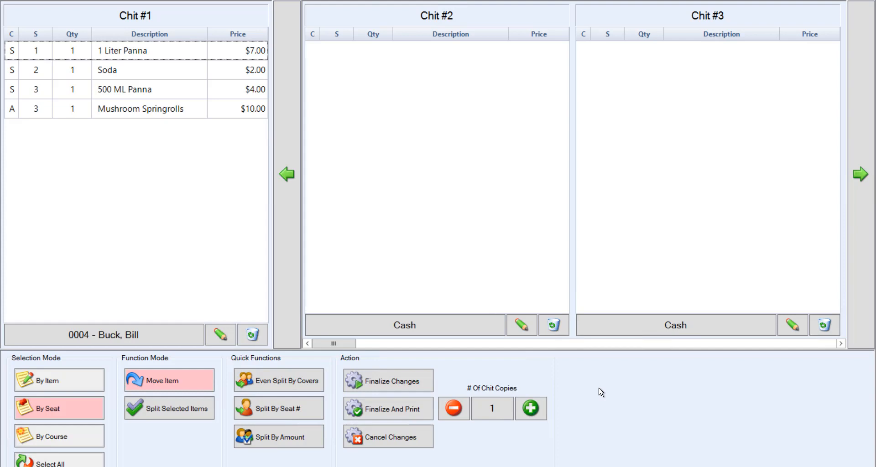
mouse_move(572, 380)
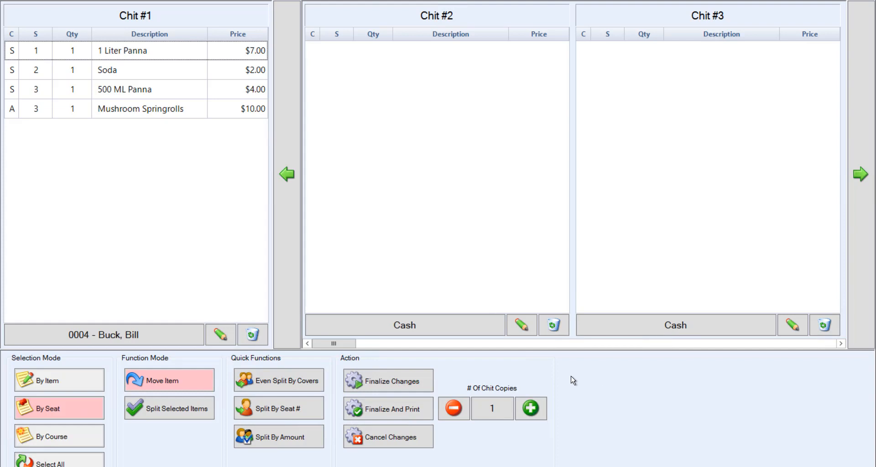
mouse_move(295, 360)
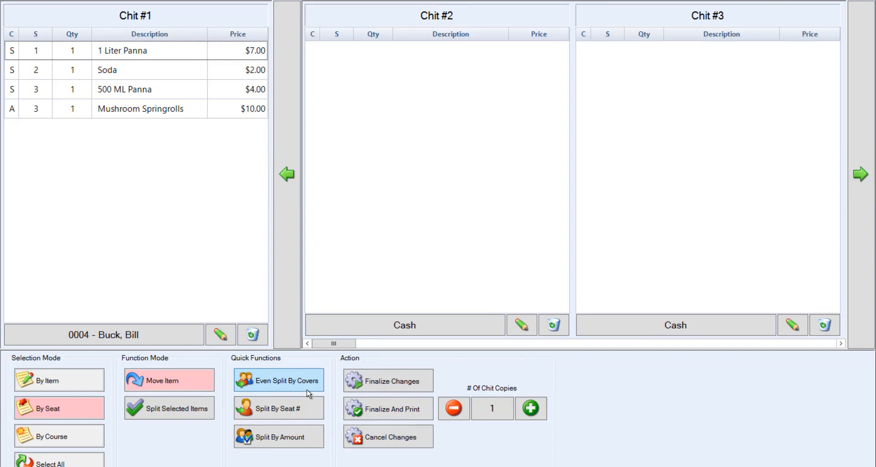
click(278, 380)
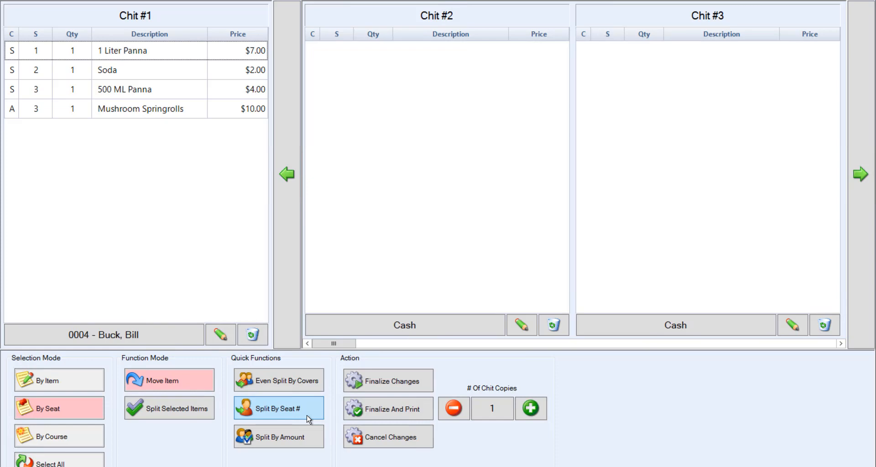
click(278, 409)
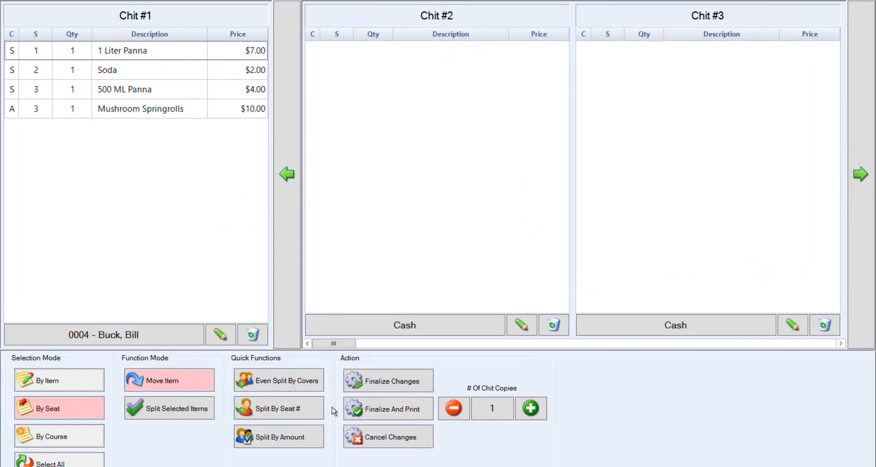
click(279, 437)
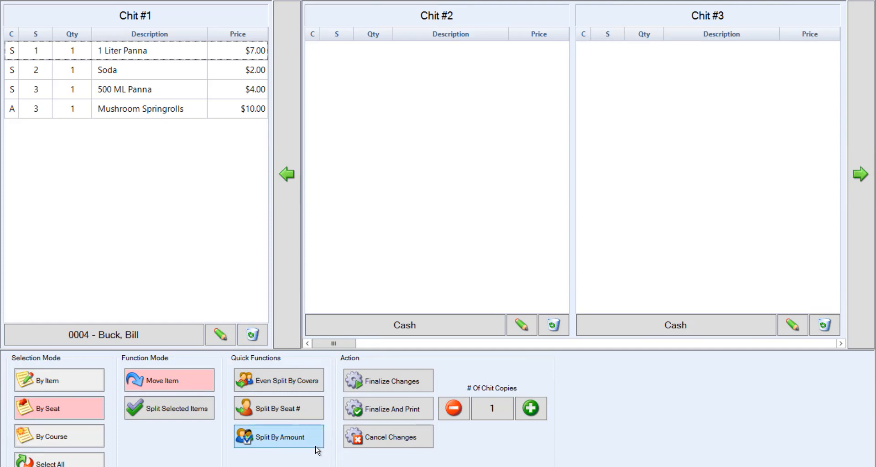
click(278, 436)
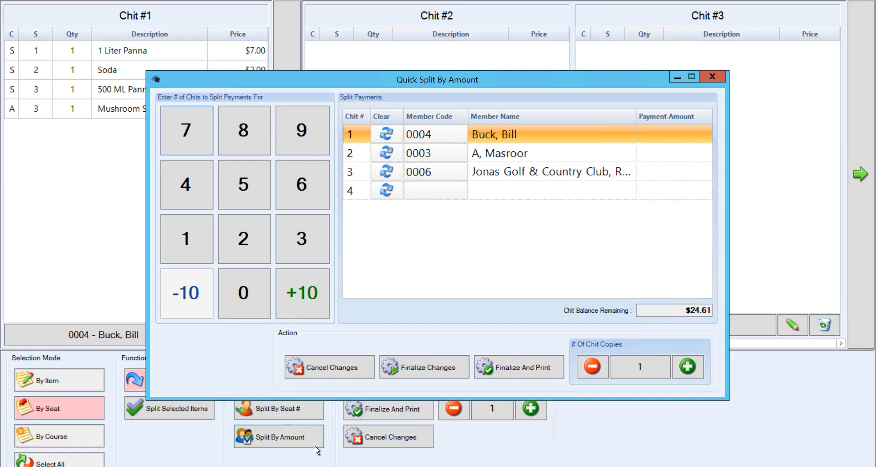
mouse_move(358, 225)
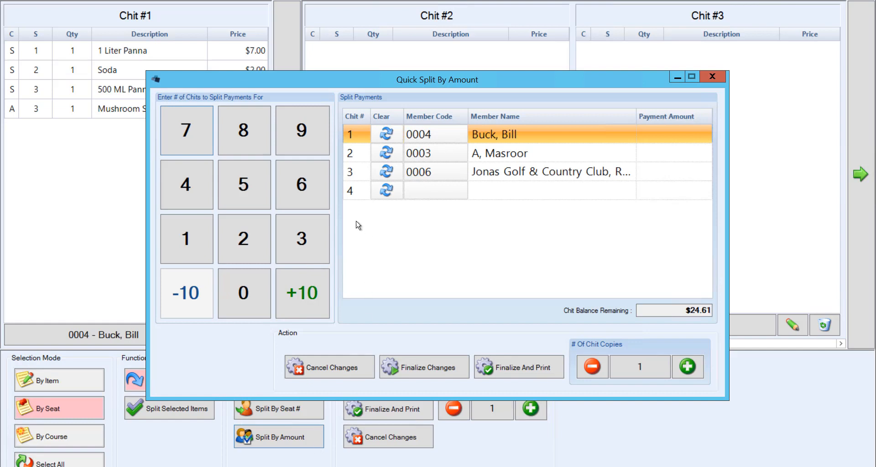
Step: Enter $7.00 and $10.00 payment amounts, leaving $7.61 on the third chit
click(302, 238)
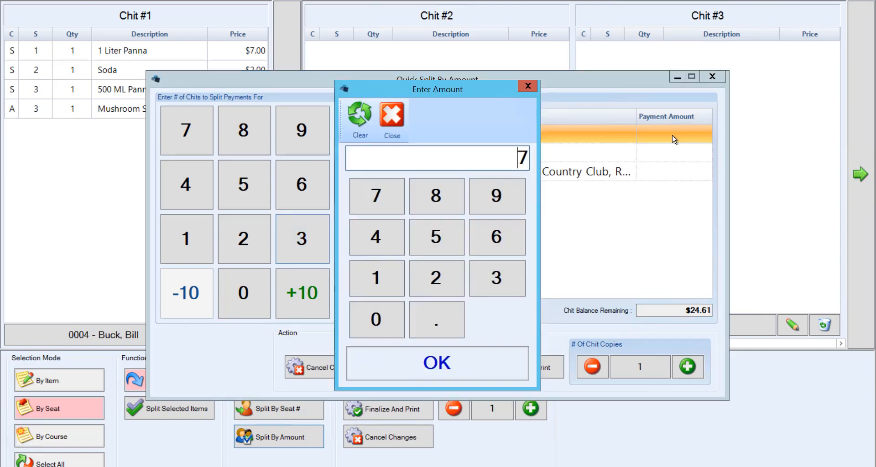
click(437, 362)
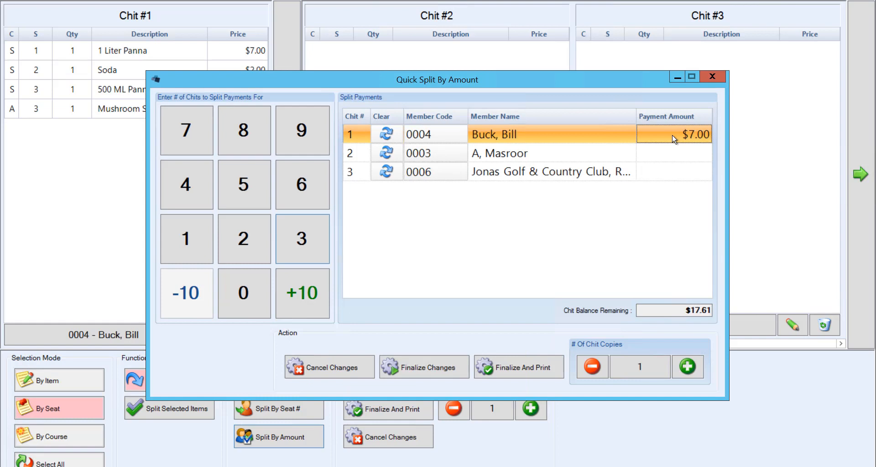
mouse_move(654, 298)
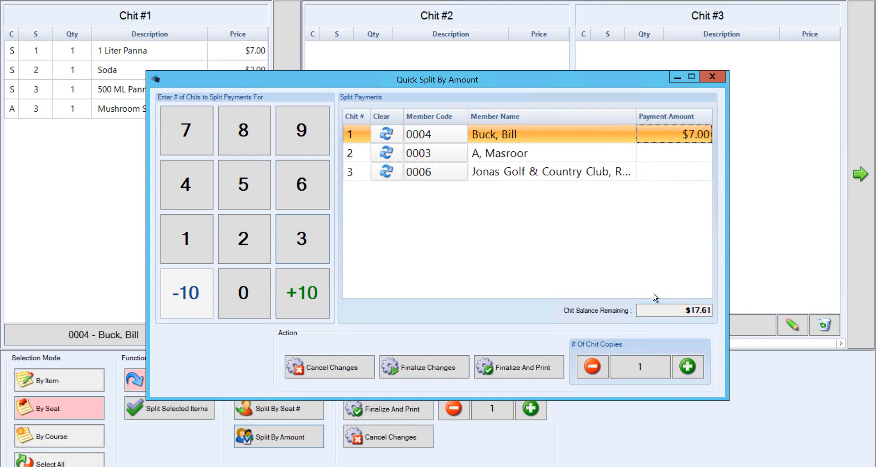
mouse_move(632, 330)
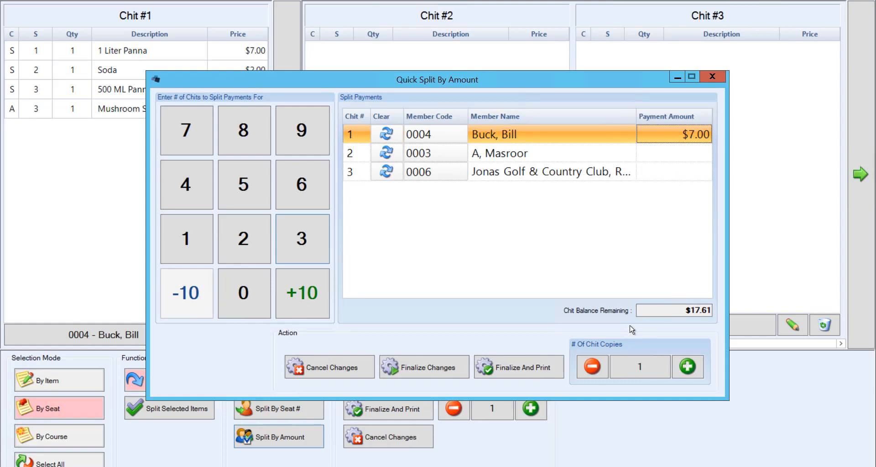
mouse_move(702, 229)
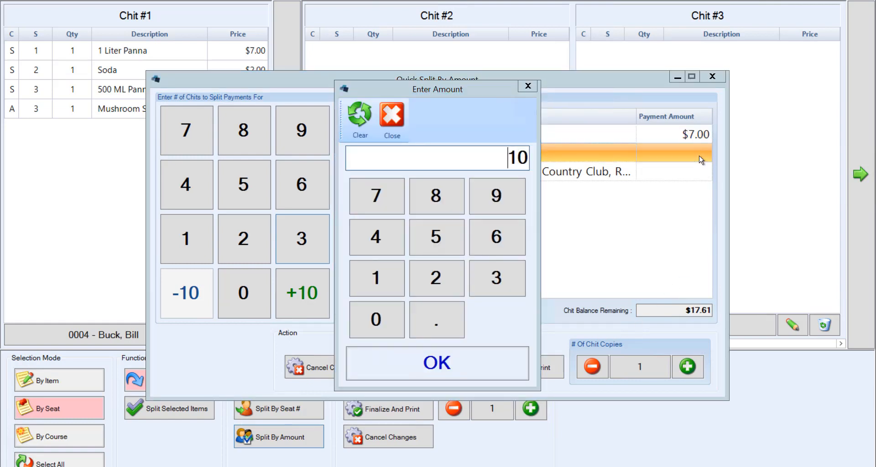
click(437, 363)
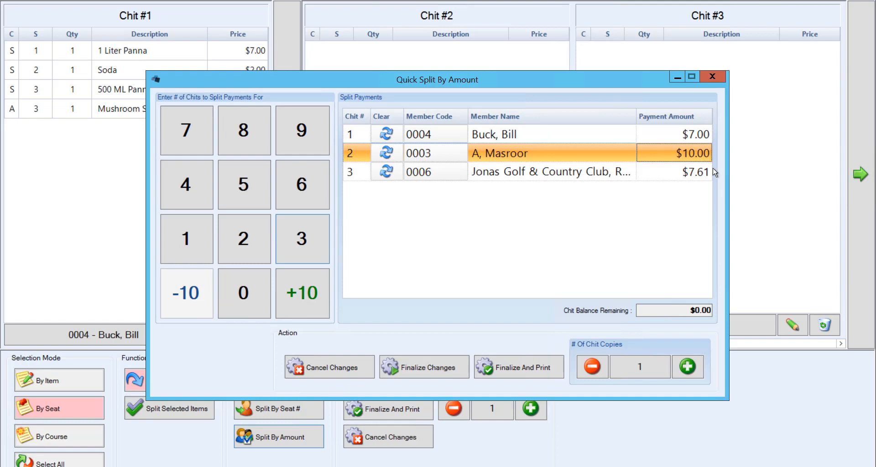
mouse_move(714, 176)
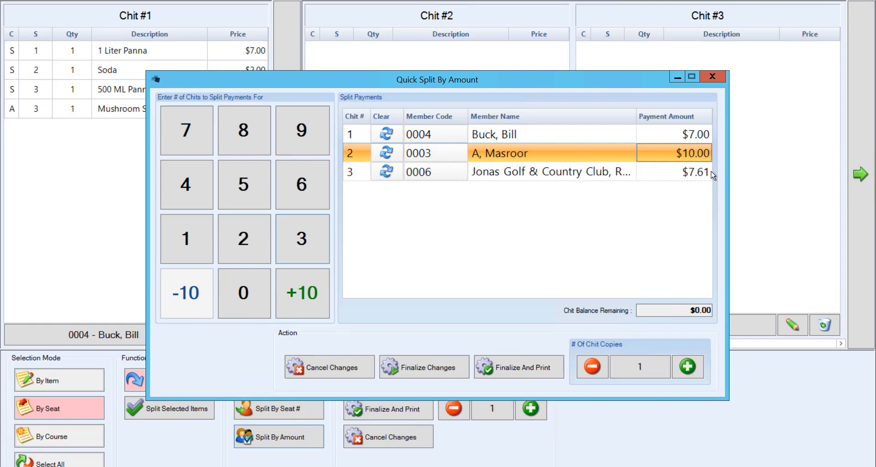
mouse_move(703, 181)
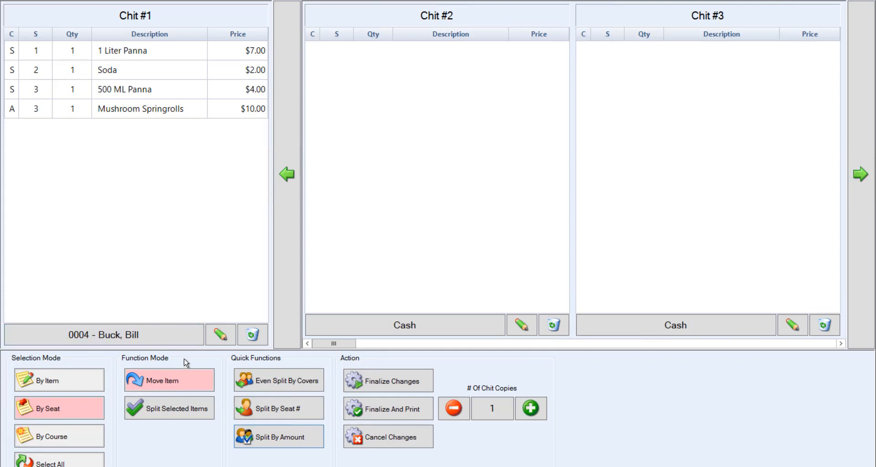
mouse_move(186, 365)
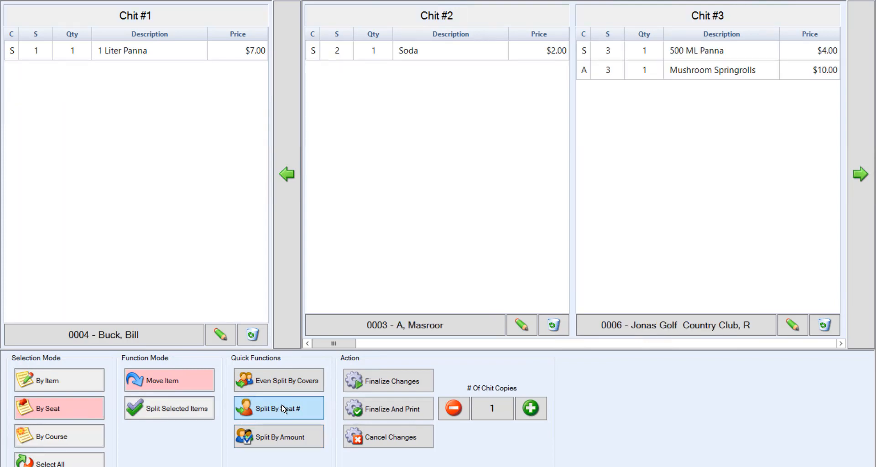
mouse_move(95, 362)
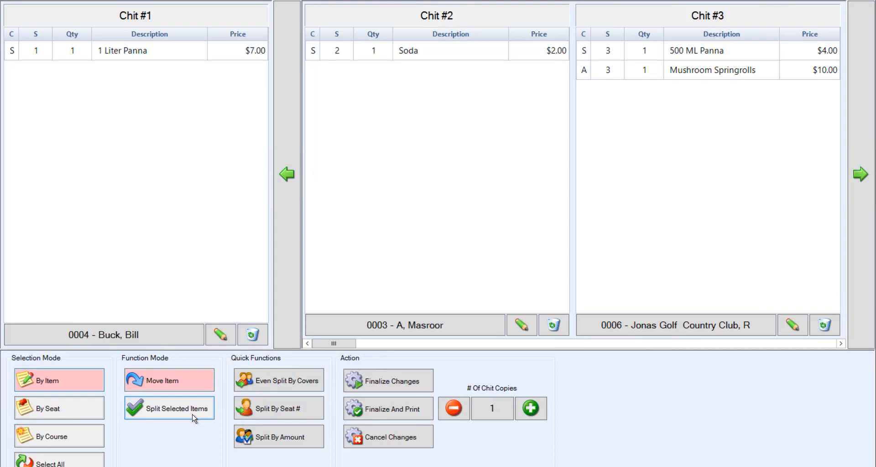
Step: Split the Mushroom Springrolls into 0.333, 0.333 and 0.334 portions across three chits
click(168, 407)
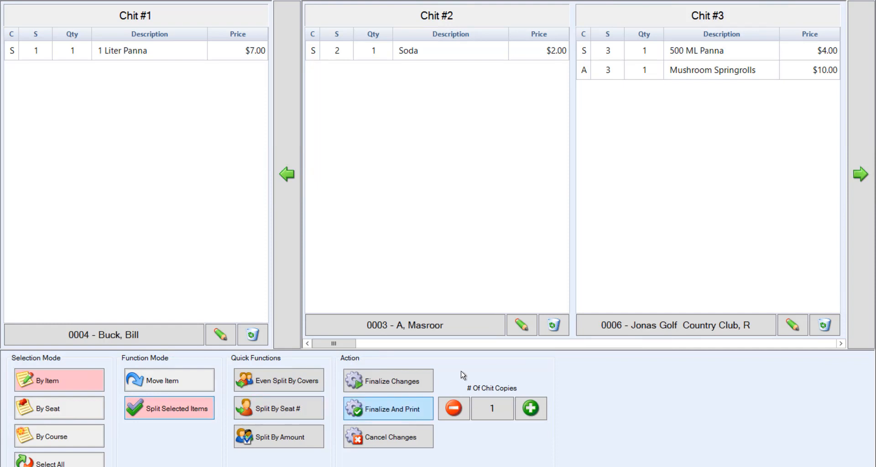
click(712, 70)
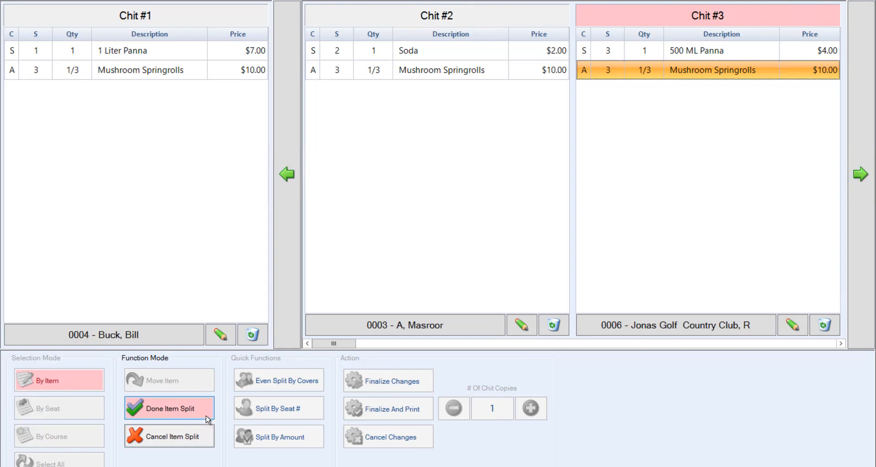
click(168, 409)
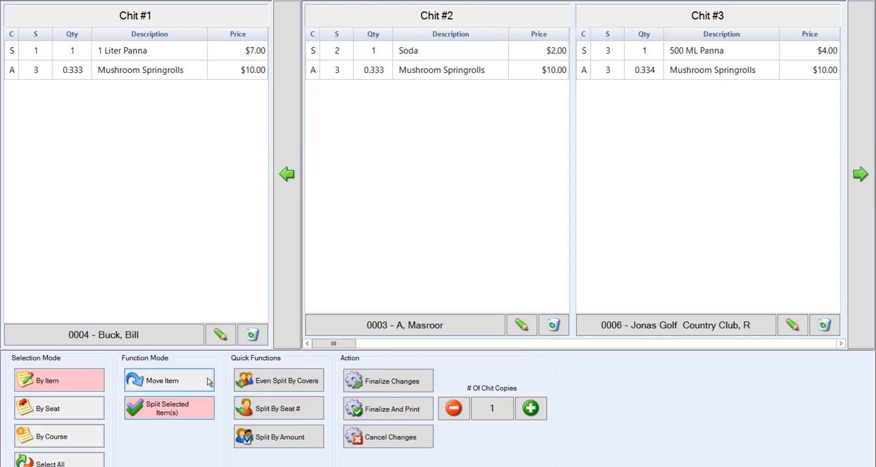
click(168, 381)
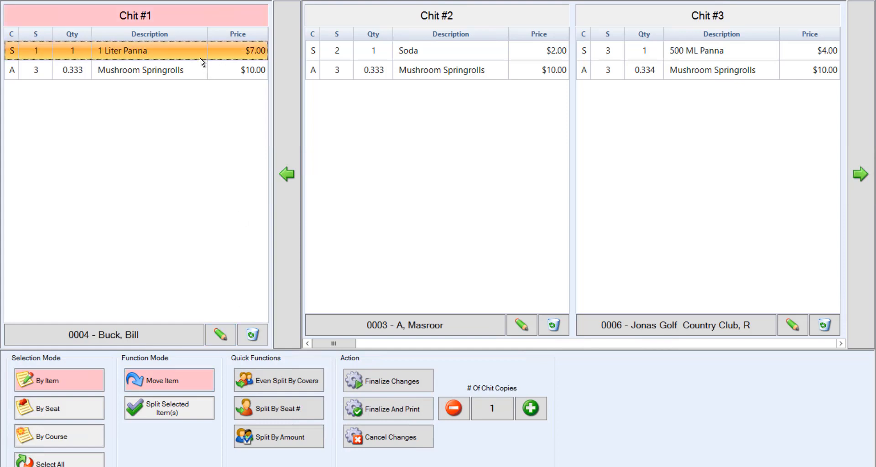
mouse_move(347, 119)
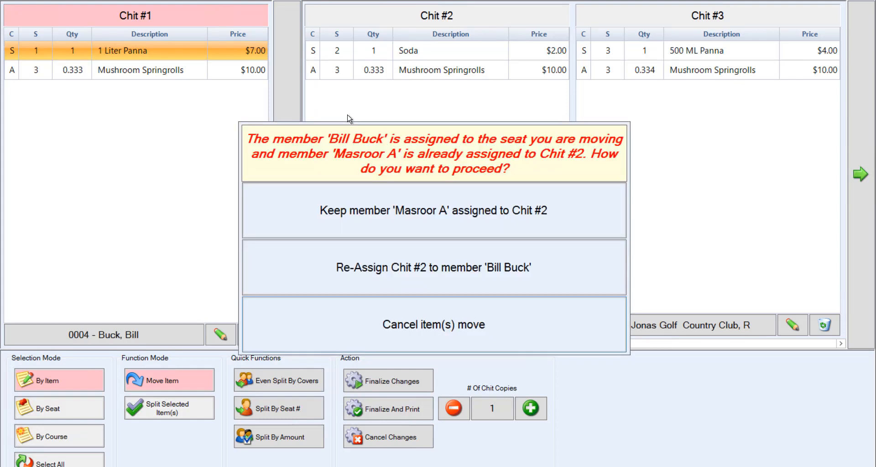
mouse_move(278, 218)
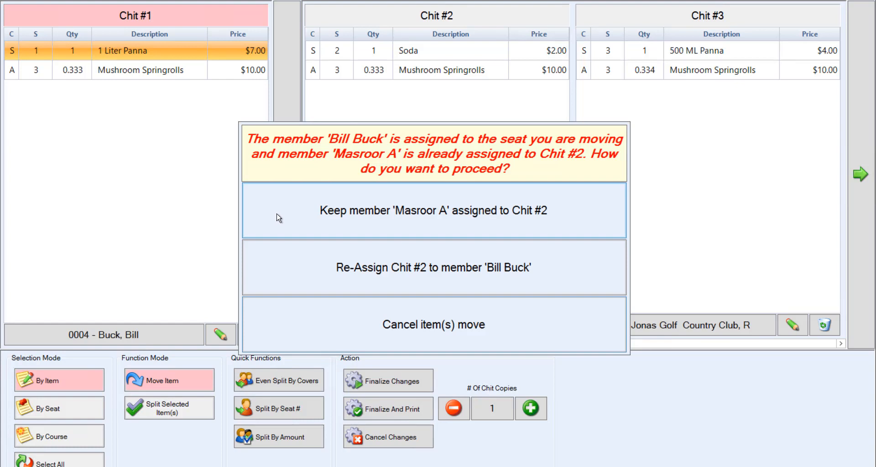
click(433, 211)
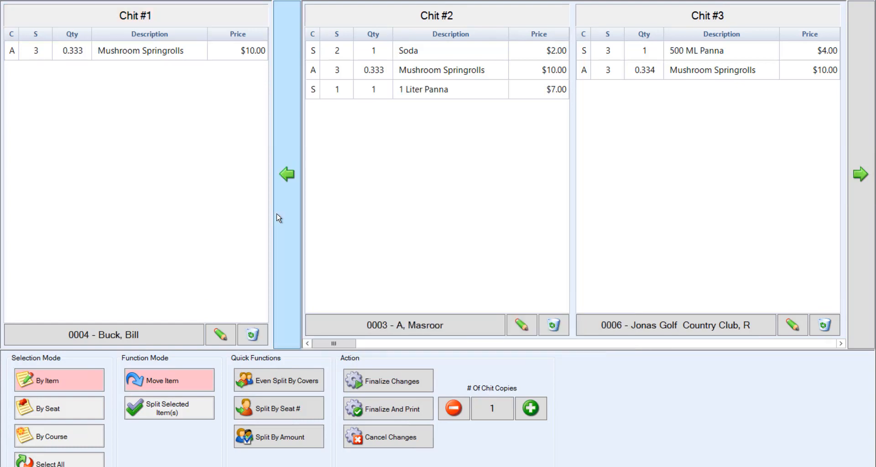